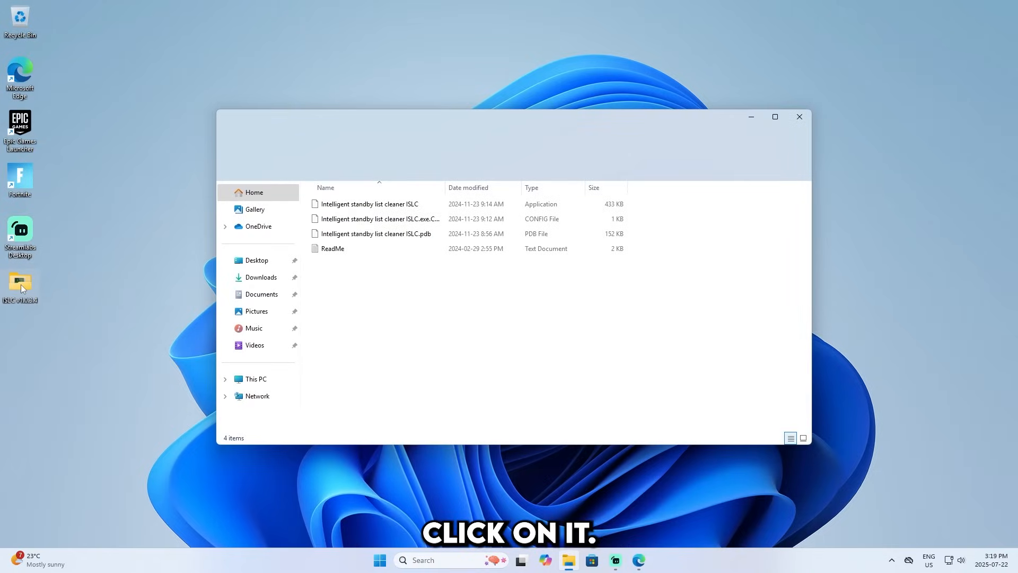
Launch the Intelligent standby list cleaner ISLC application from the v1.0.3.4 folder
click(368, 203)
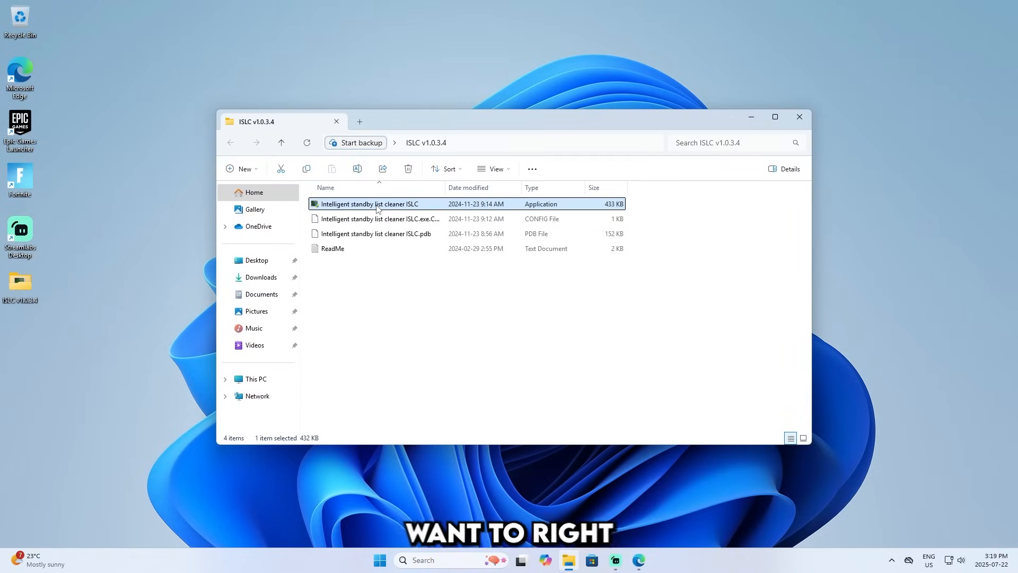
double_click(368, 204)
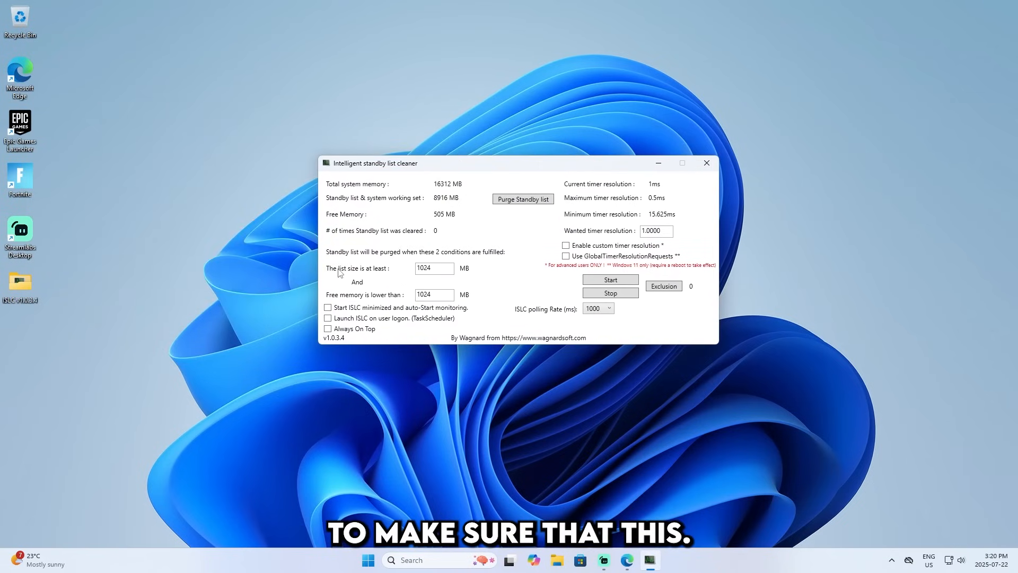
Set the 'Free memory is lower than' purge threshold to 8000 MB
click(434, 269)
text(8000)
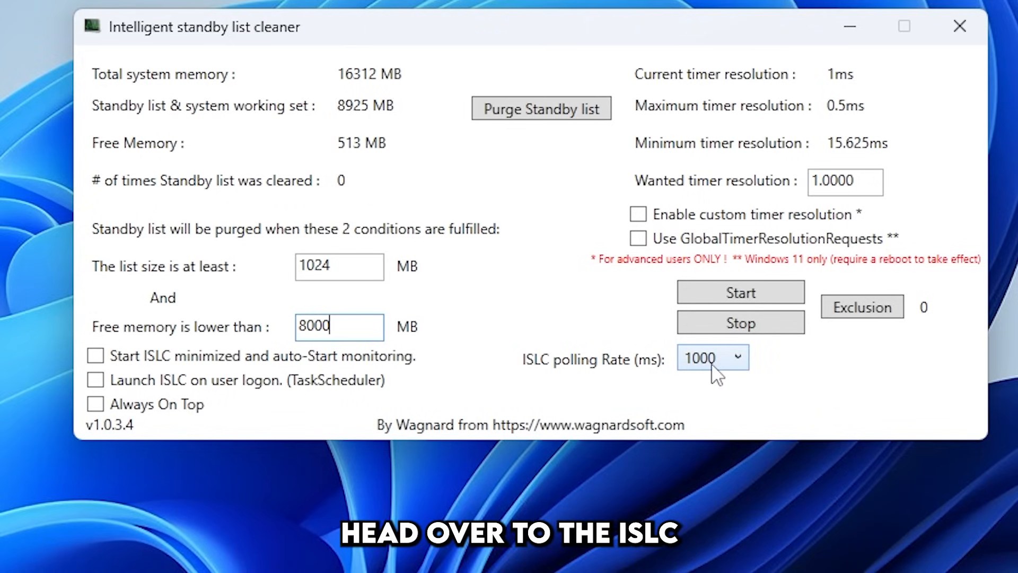
Set polling rate 1000 ms, enable custom timer resolution at 0.5, and start monitoring
click(713, 356)
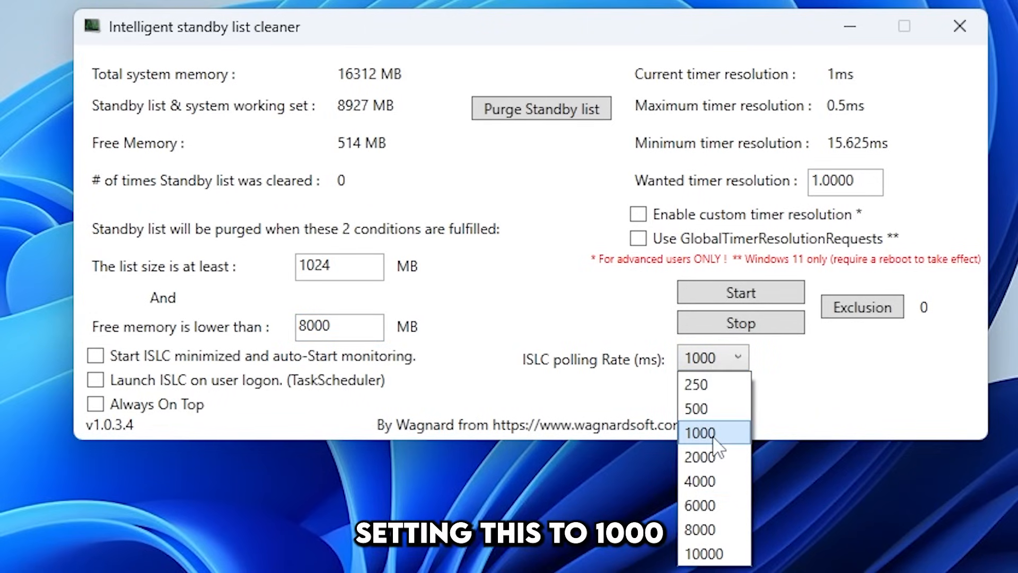
click(701, 433)
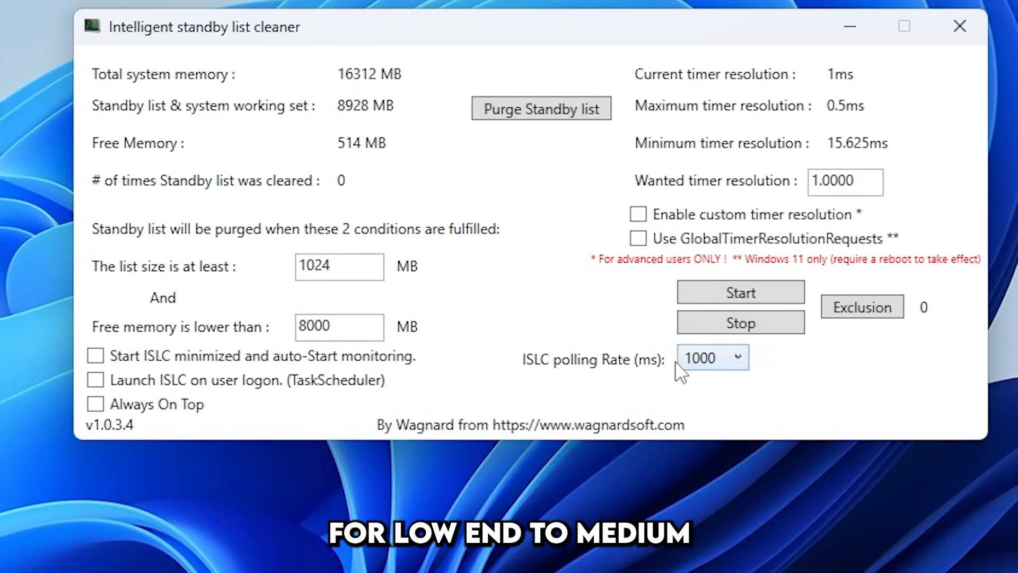
click(712, 356)
text(0.5000)
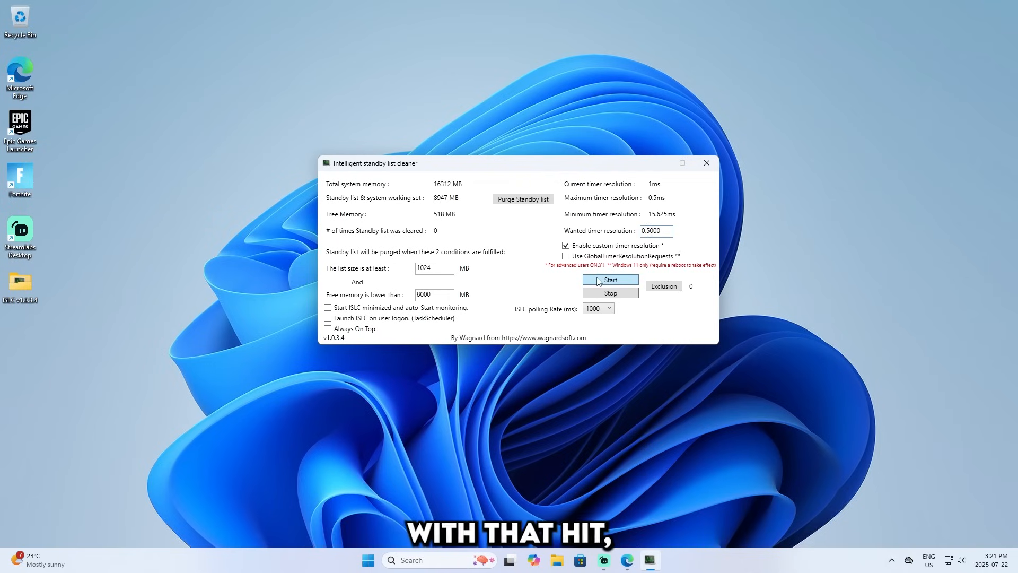
click(609, 279)
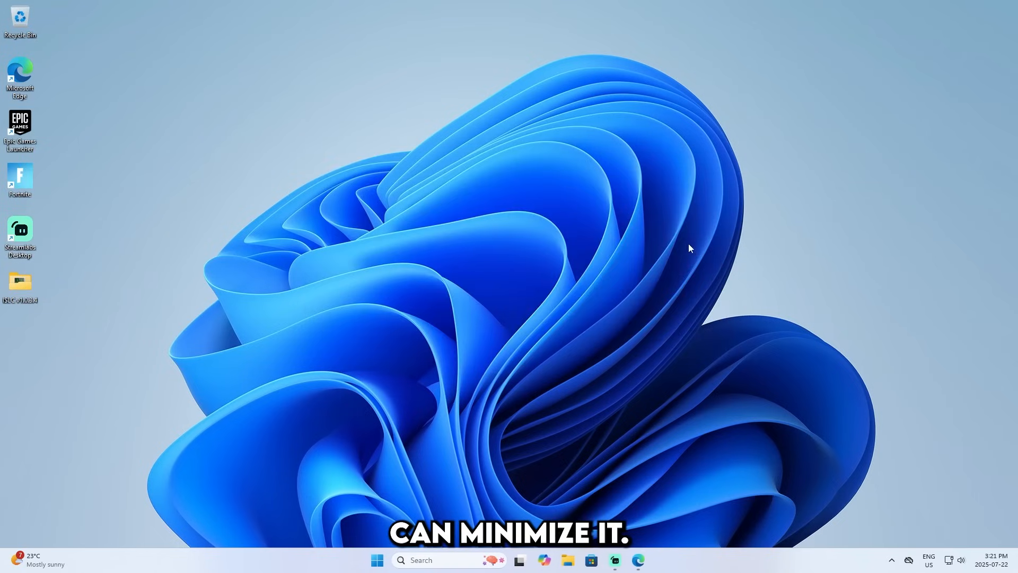
mouse_move(747, 170)
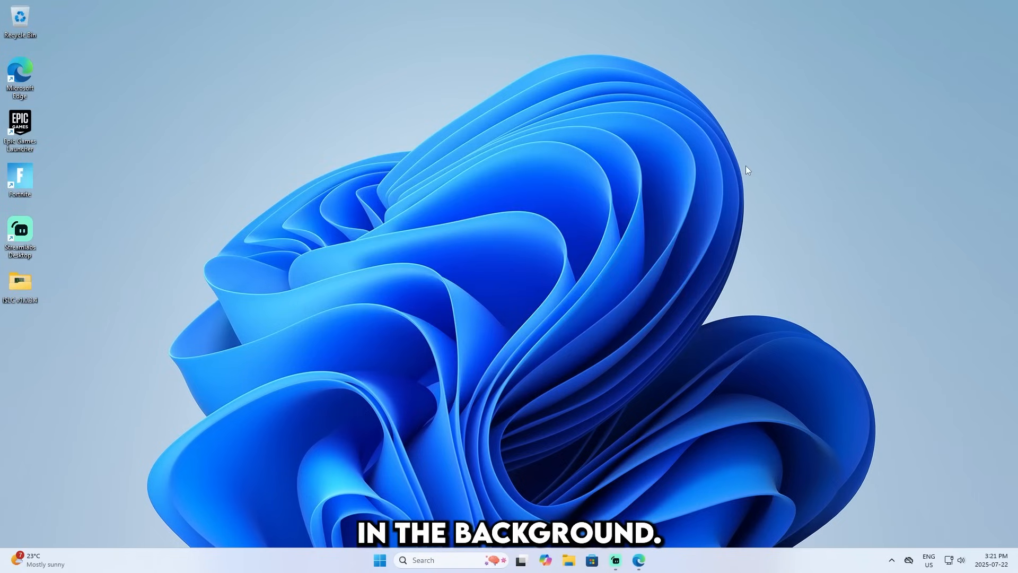